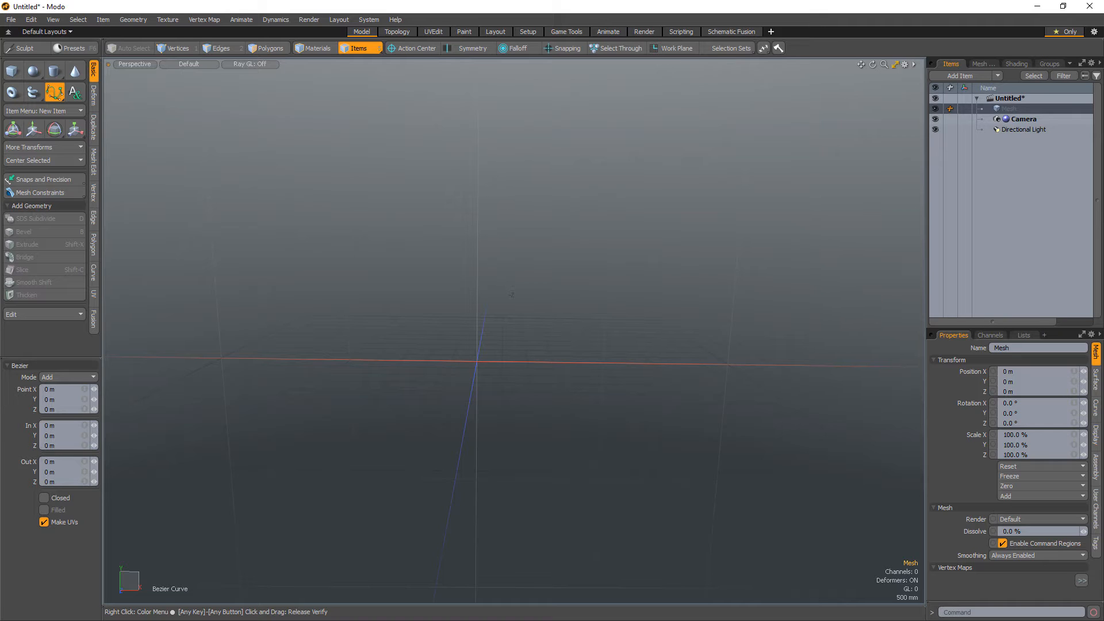
Switch to polygon-level selection, leaving the empty mesh item unselected
click(269, 48)
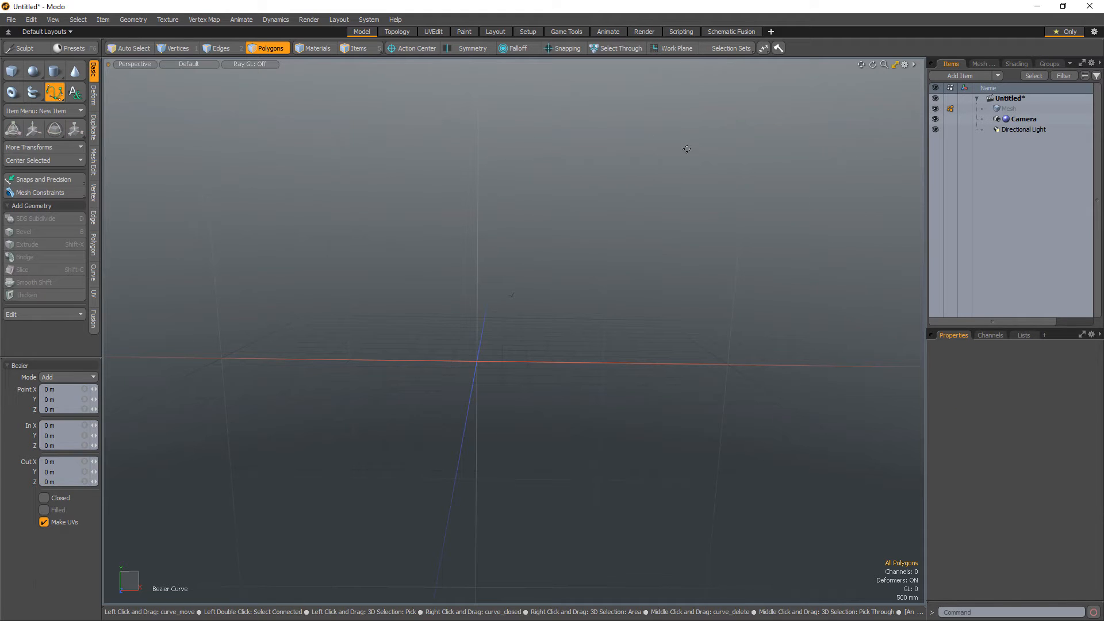
Sweep the Bezier profile along the wavy curve with the custom tube tool, creating the segmented tube mesh
click(693, 152)
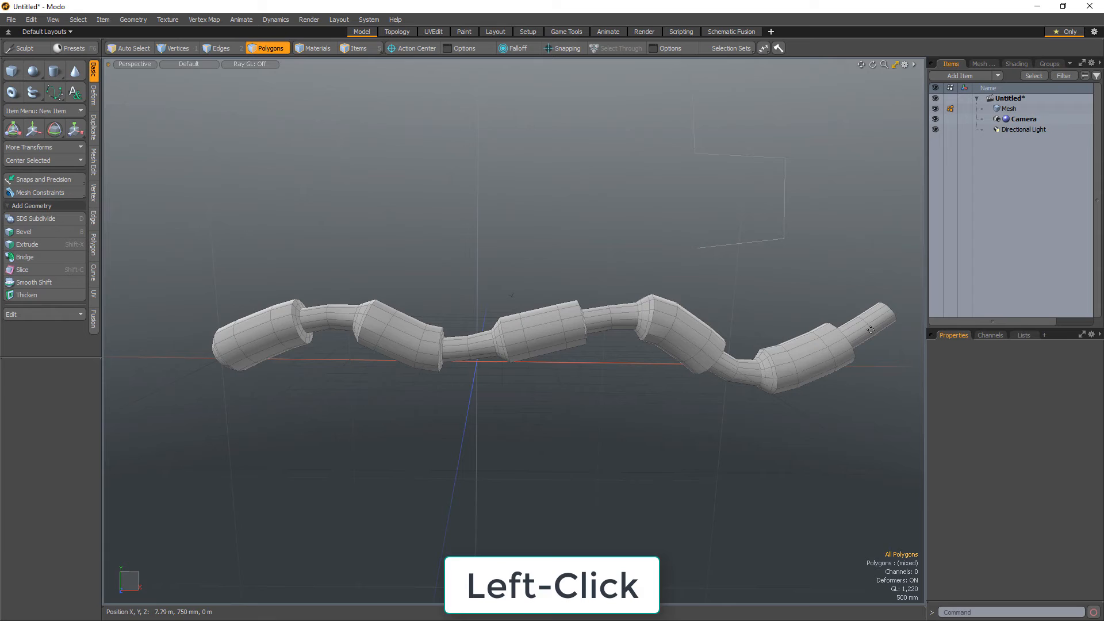
Activate the Bezier Curve tool and select the zigzag profile curve to show its editable control points
click(55, 92)
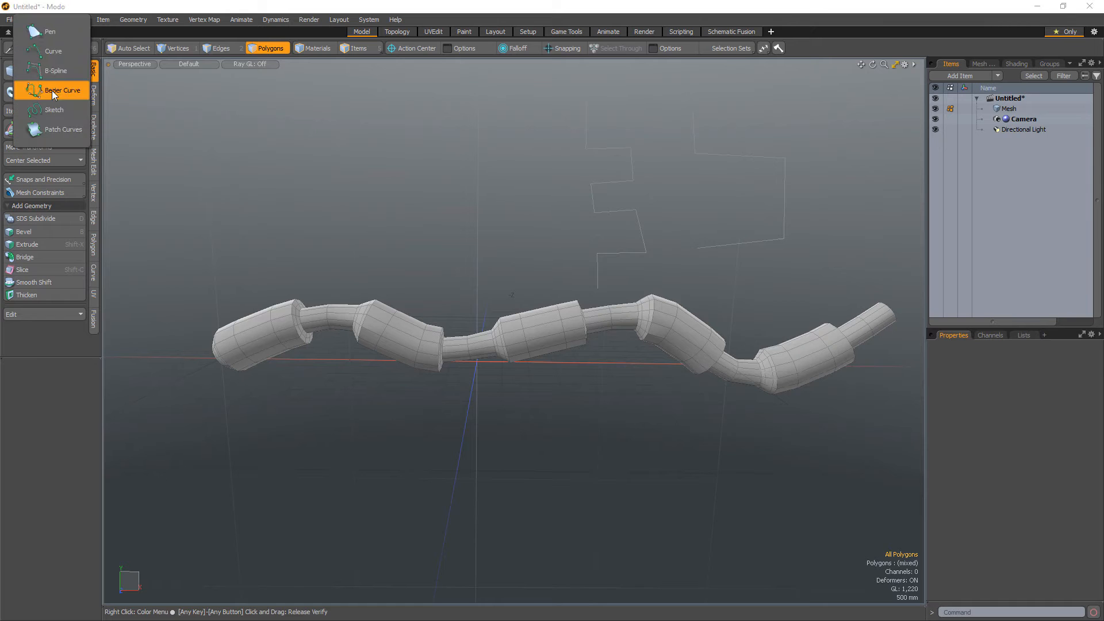
click(62, 90)
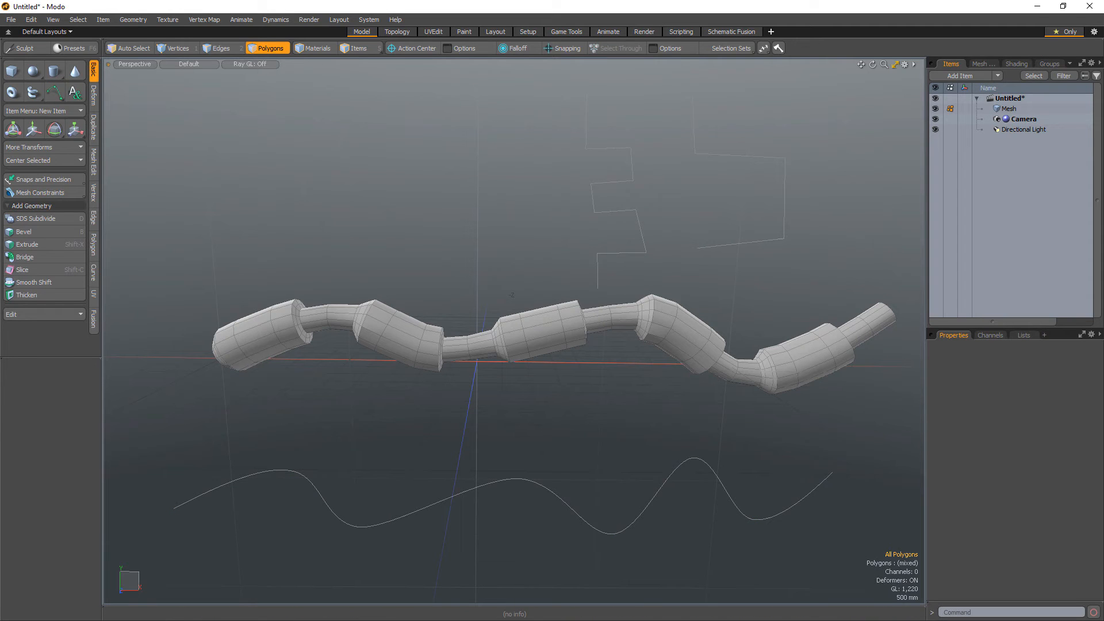
click(53, 92)
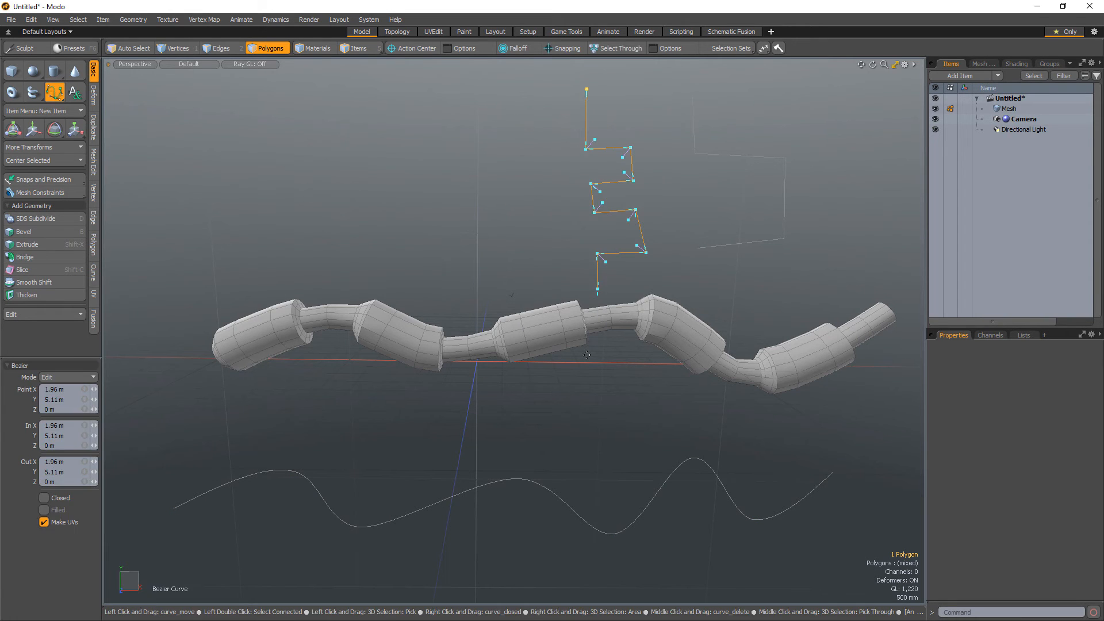